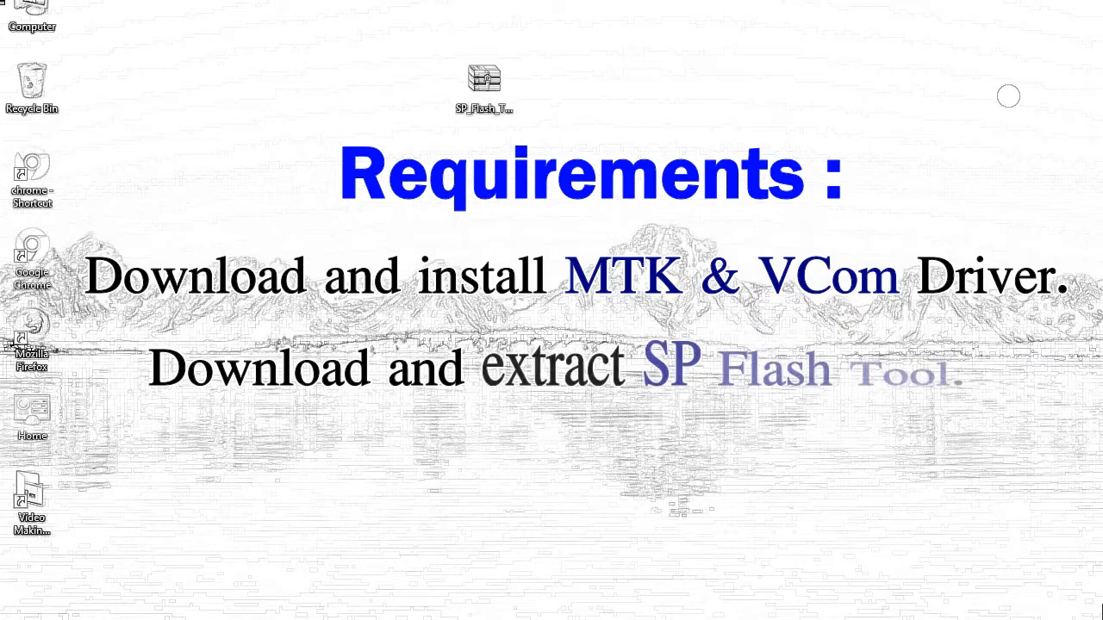
# Extract the SP Flash Tool archive with Extract Here and enter the new SP_Flash_Tool folder.
pyautogui.rightClick(484, 83)
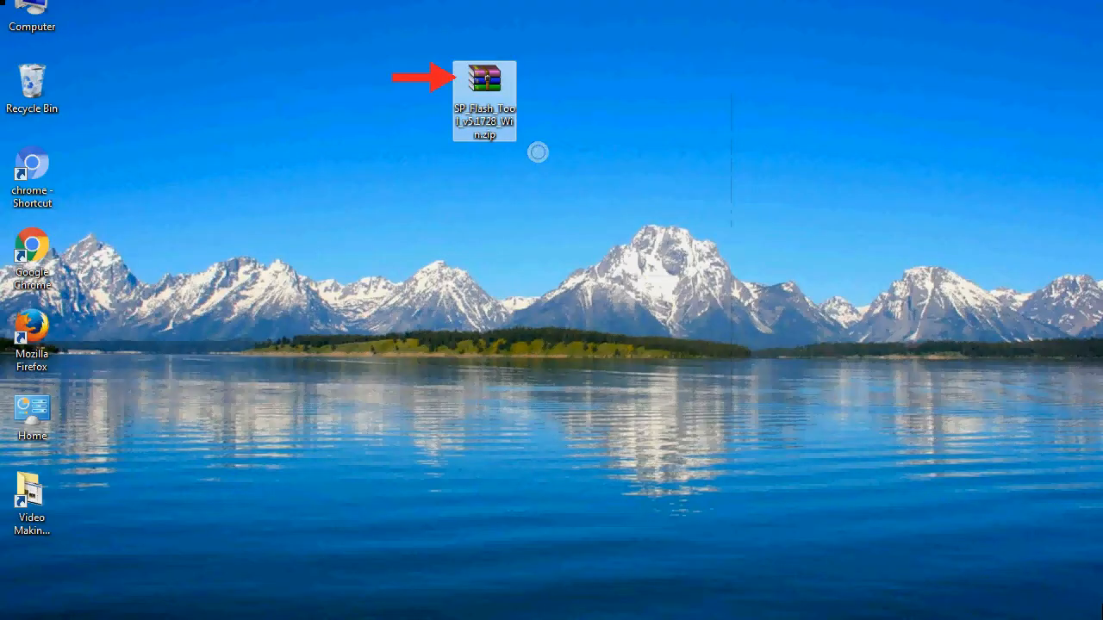
pyautogui.doubleClick(485, 78)
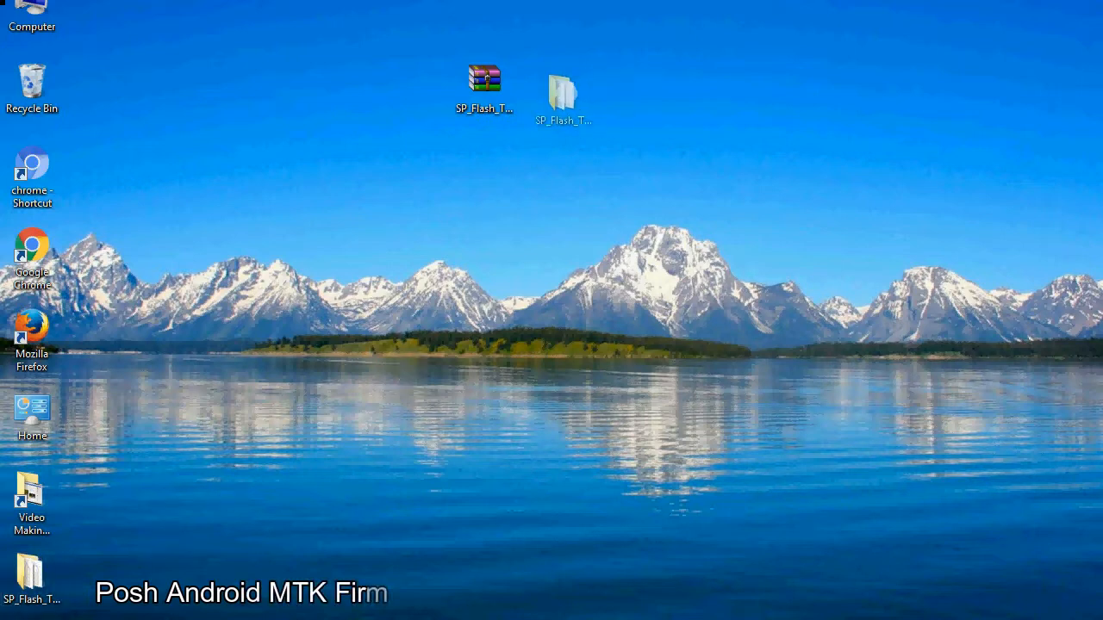
pyautogui.click(562, 90)
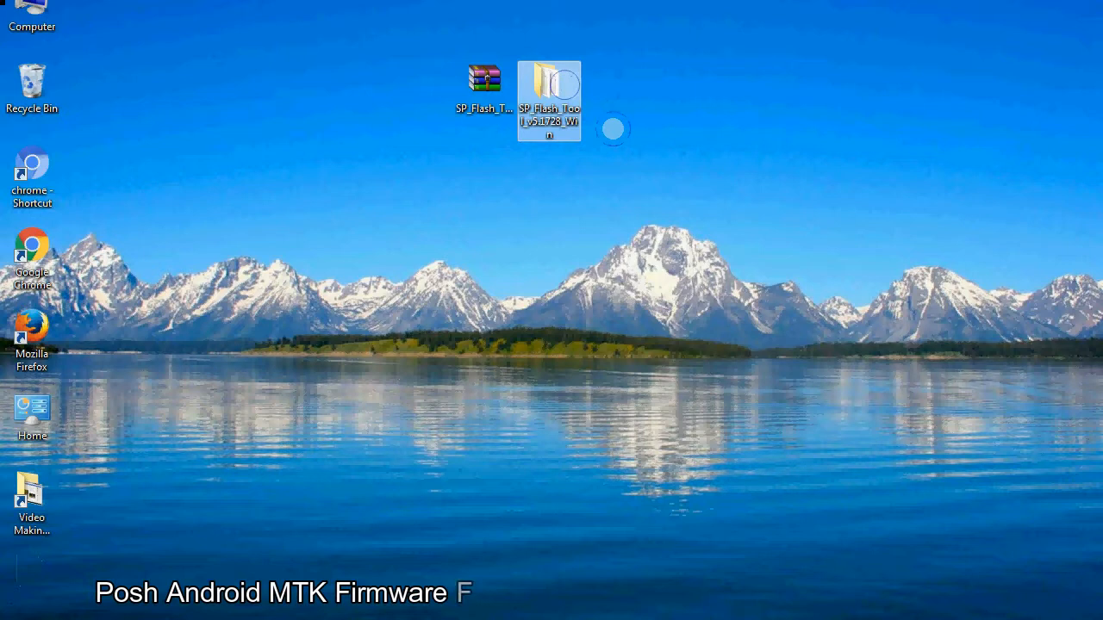
pyautogui.doubleClick(548, 90)
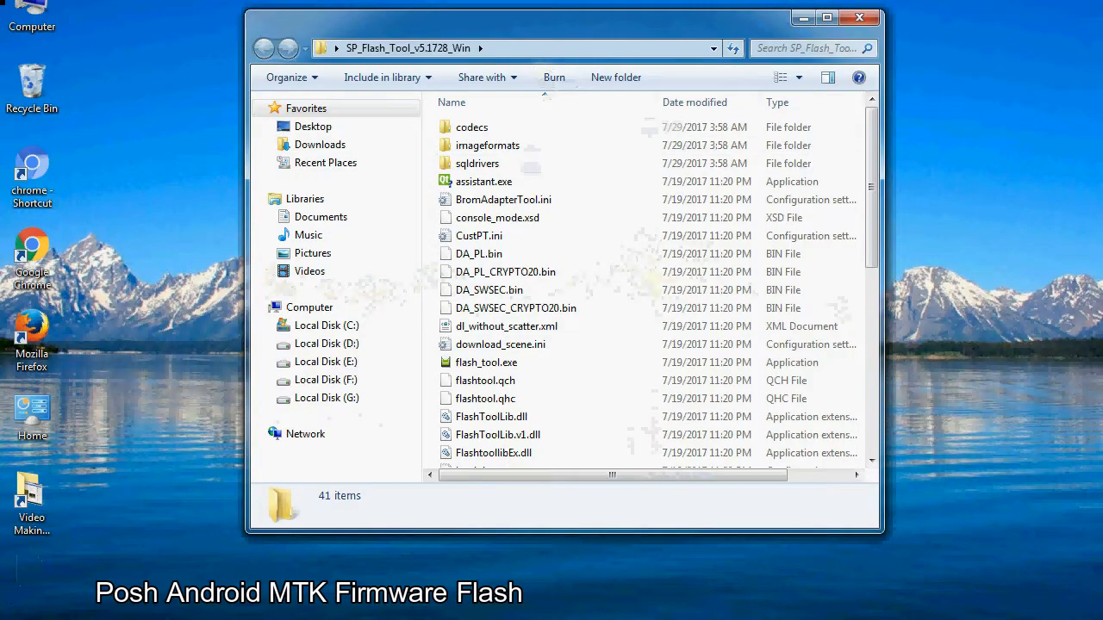
# Run flash_tool.exe from the SP_Flash_Tool_v5.1728_Win folder.
pyautogui.scroll(-3)
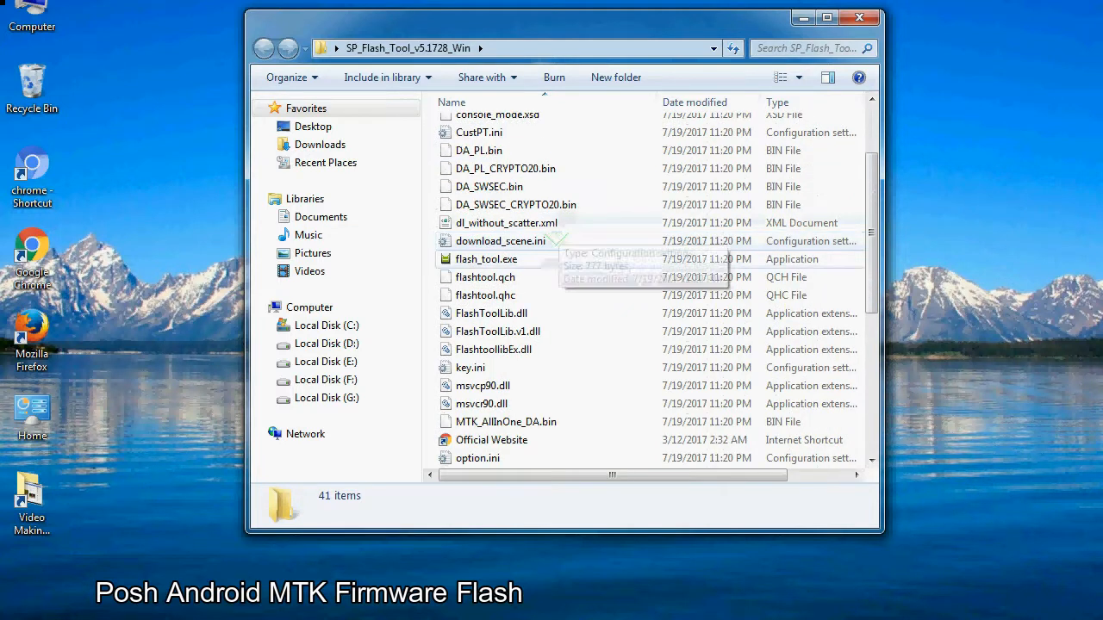
pyautogui.rightClick(485, 259)
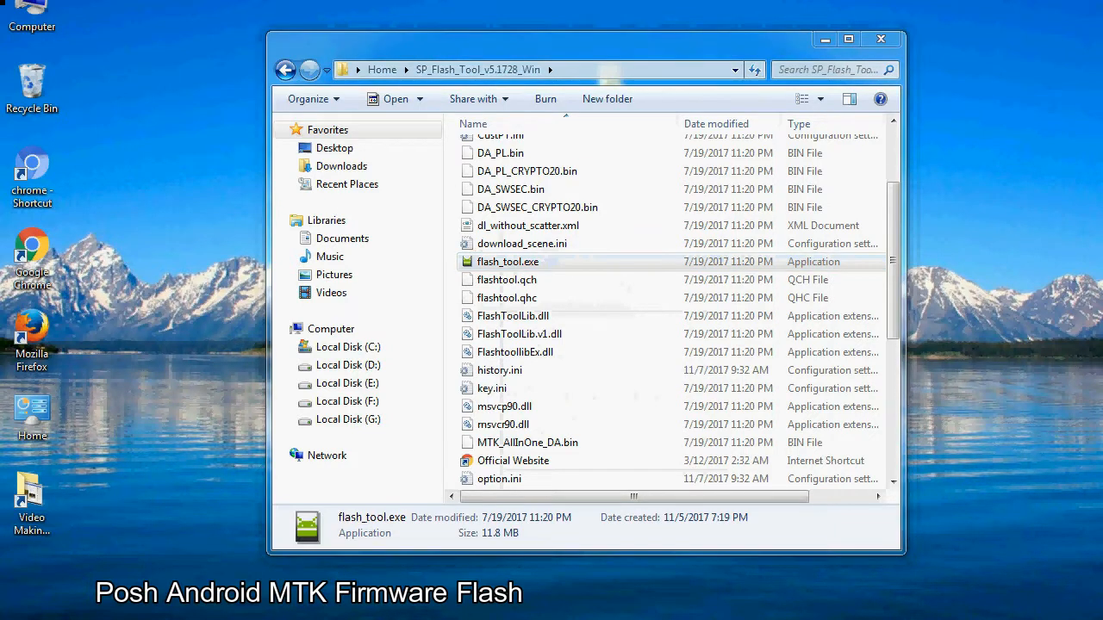
pyautogui.doubleClick(506, 262)
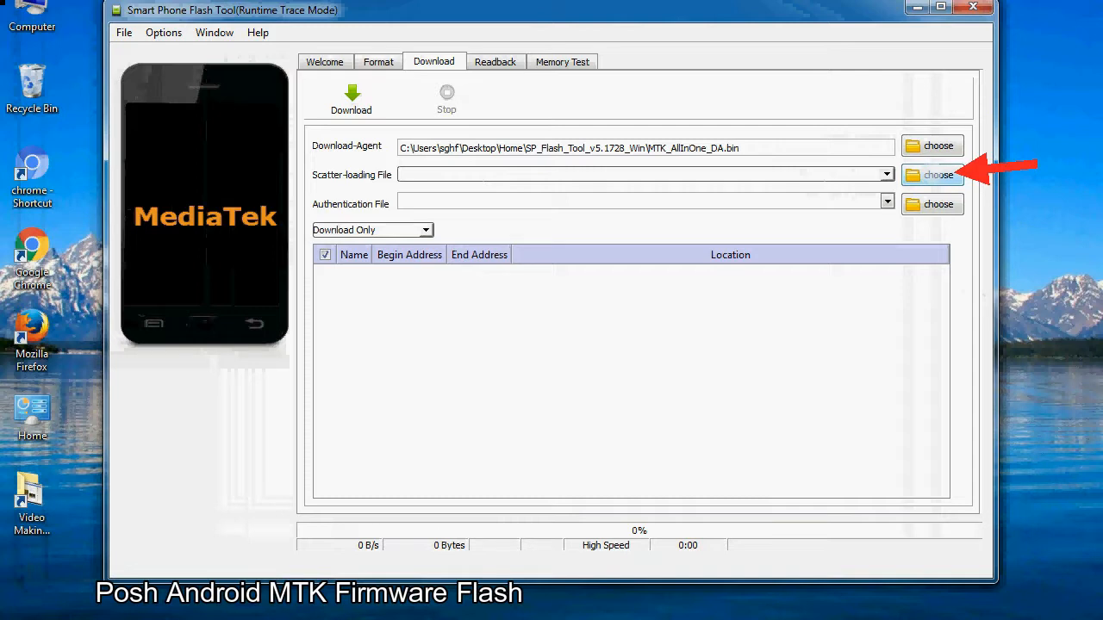
# Browse for a scatter-loading file, landing in the Firmware folder.
pyautogui.click(937, 176)
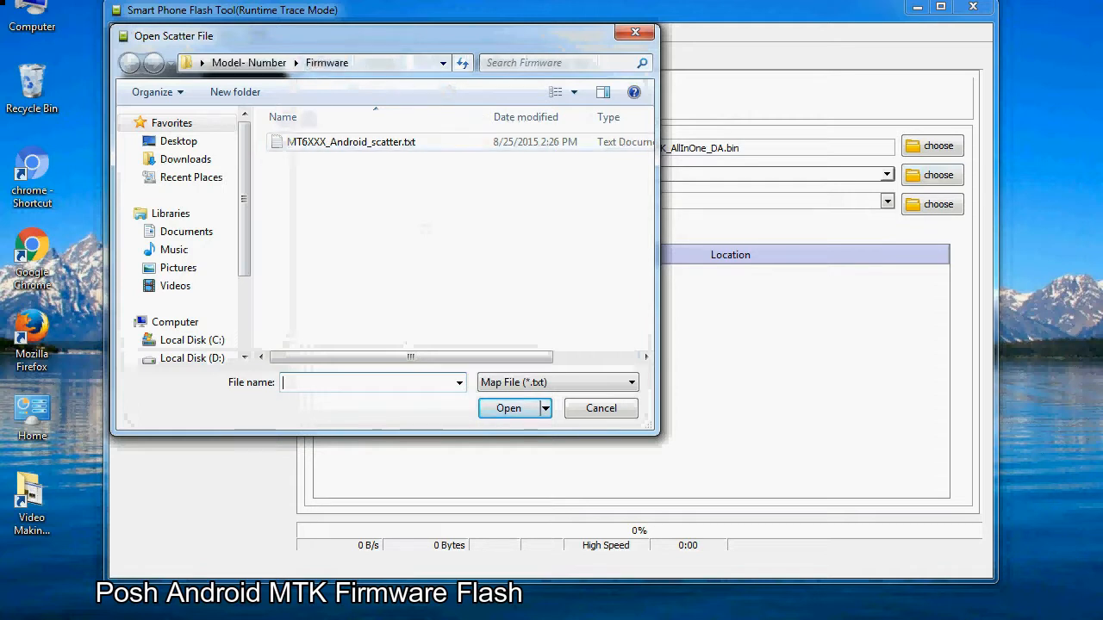
# Load MT6XXX_Android_scatter.txt, filling the MT6582 partition list (preloader, boot, system).
pyautogui.click(351, 142)
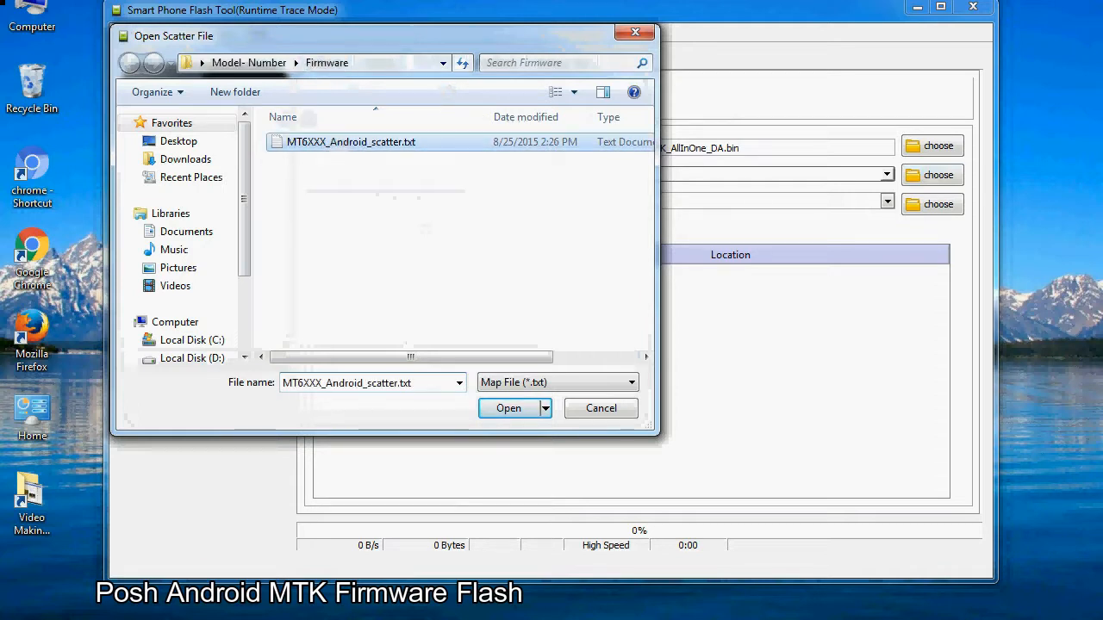
pyautogui.click(509, 406)
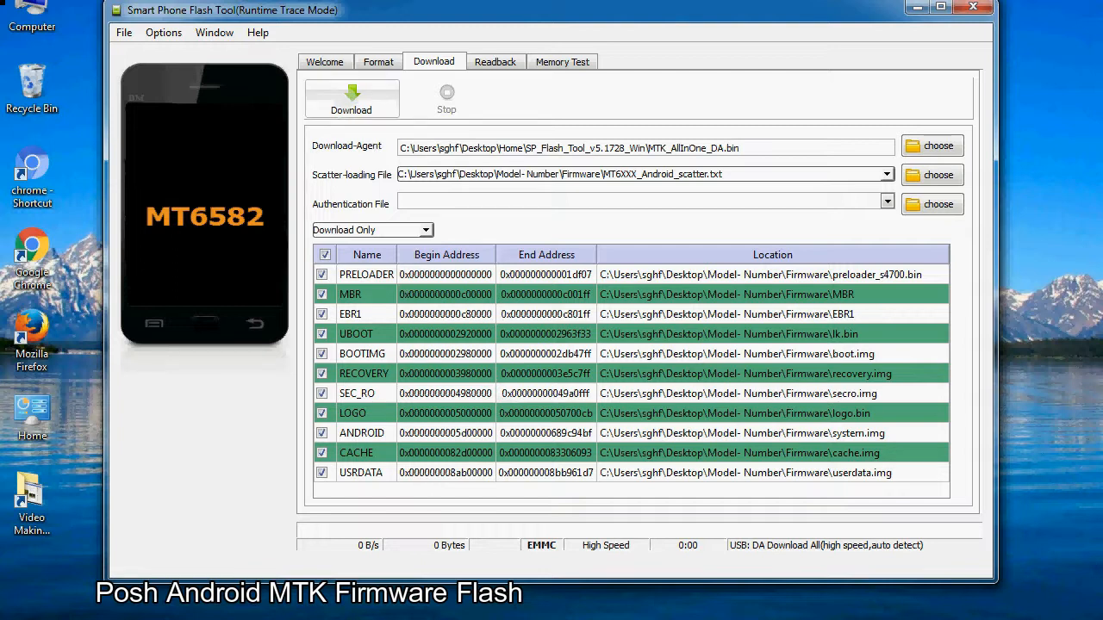
# Start the Download so the connected MT6582 phone flashes to about 49%.
pyautogui.click(351, 97)
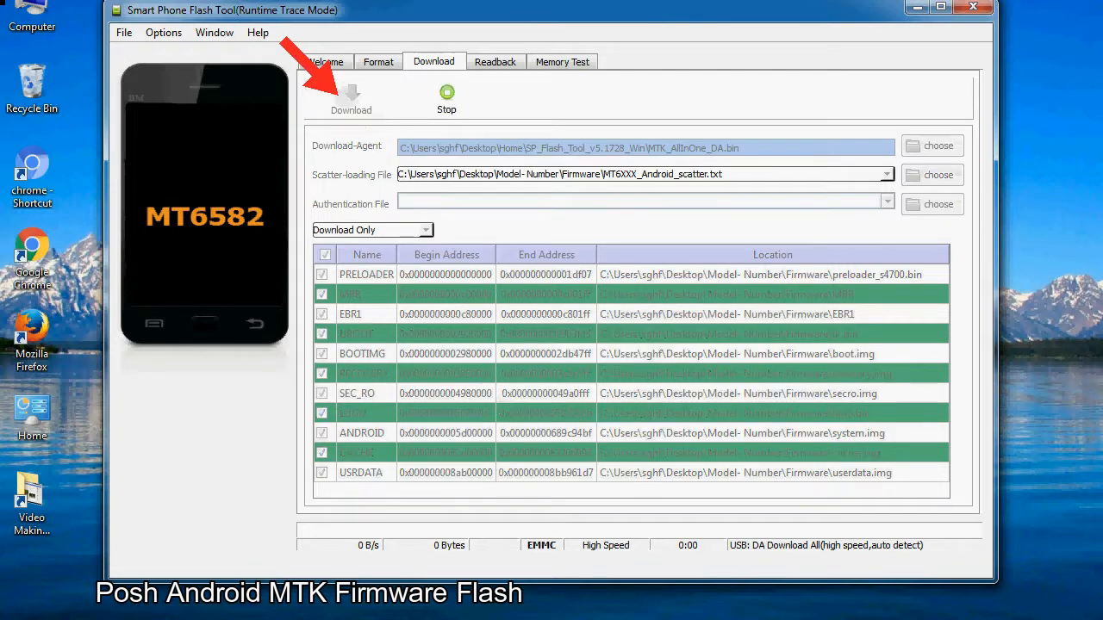
pyautogui.click(352, 94)
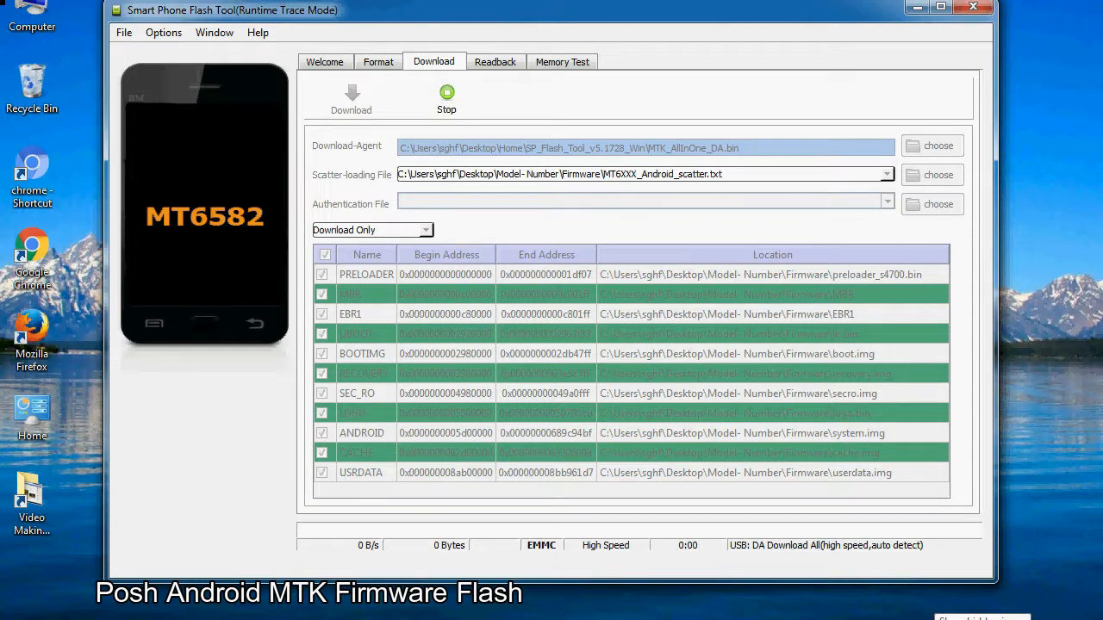
pyautogui.click(351, 95)
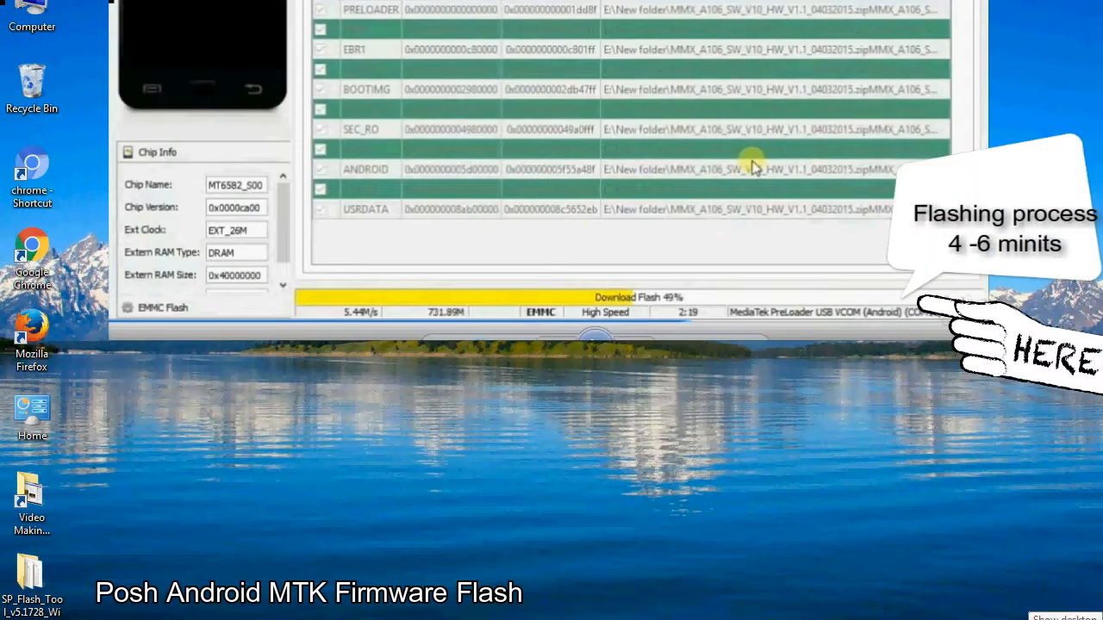